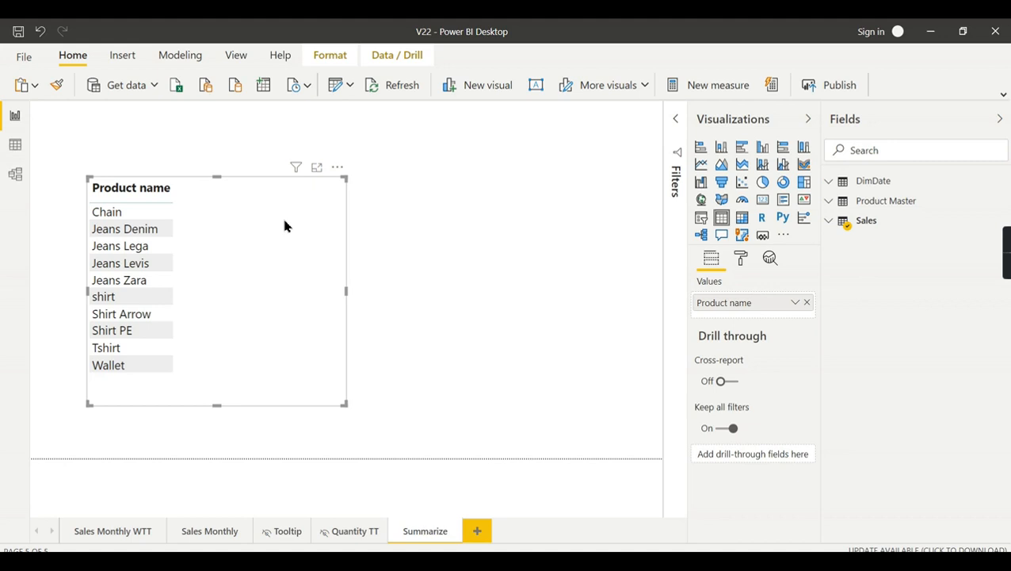
pyautogui.moveTo(563, 431)
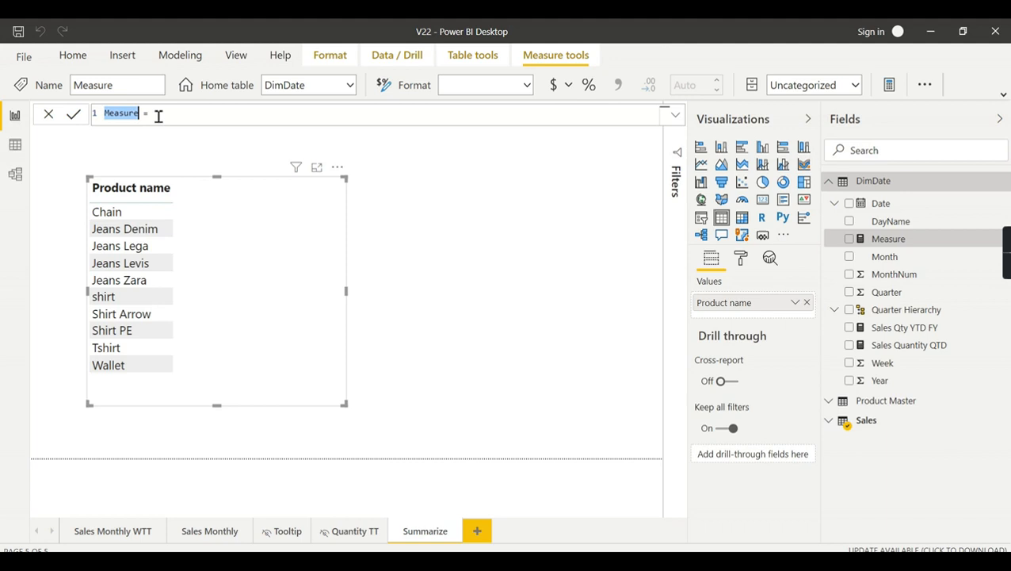
# Enter the measure MaxQnty = MAX(Sales[Quantity]) in the formula bar.
pyautogui.write('MaxQnty = Ma')
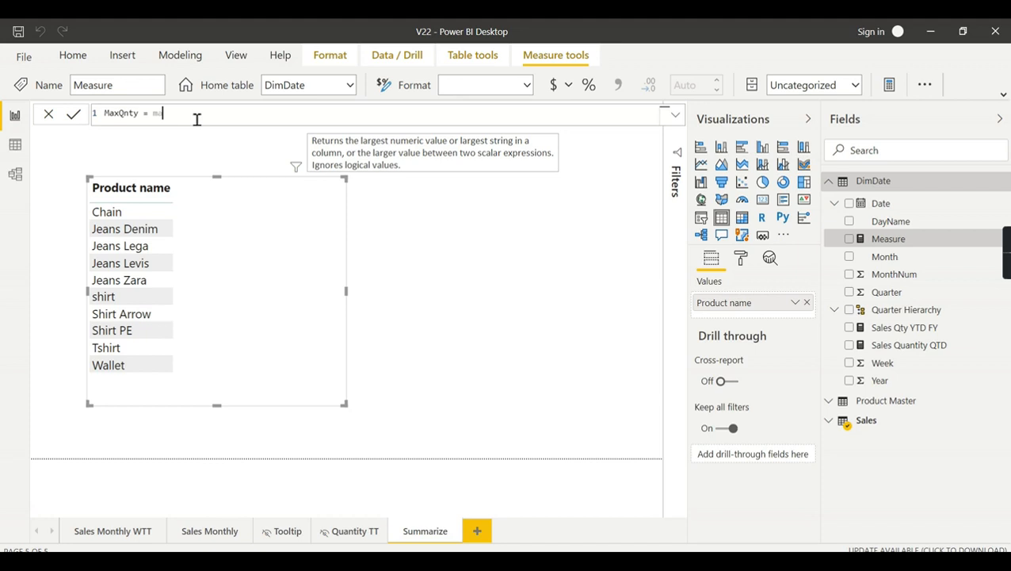
pyautogui.write('max(Sales[Quantity])')
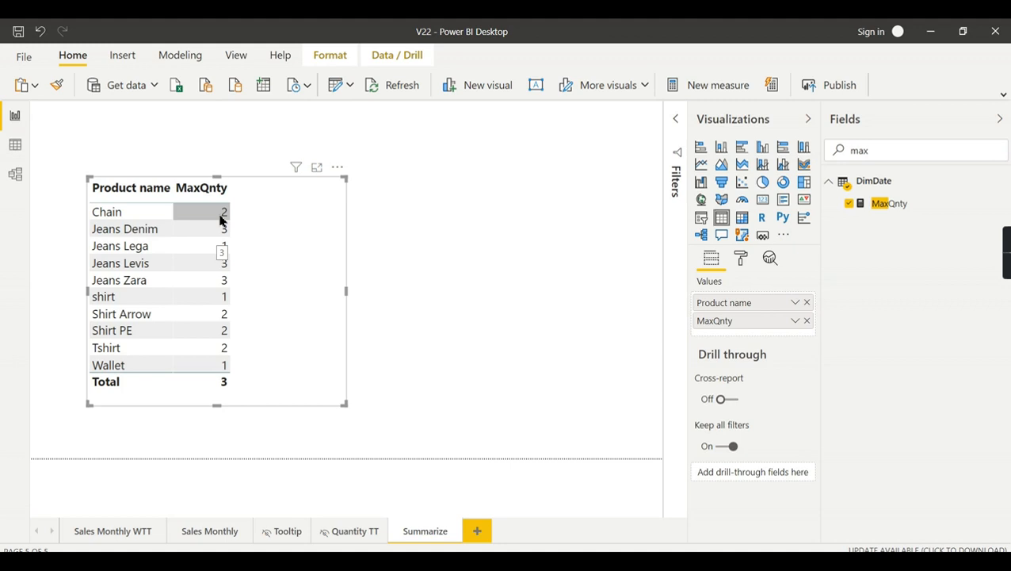
pyautogui.moveTo(269, 342)
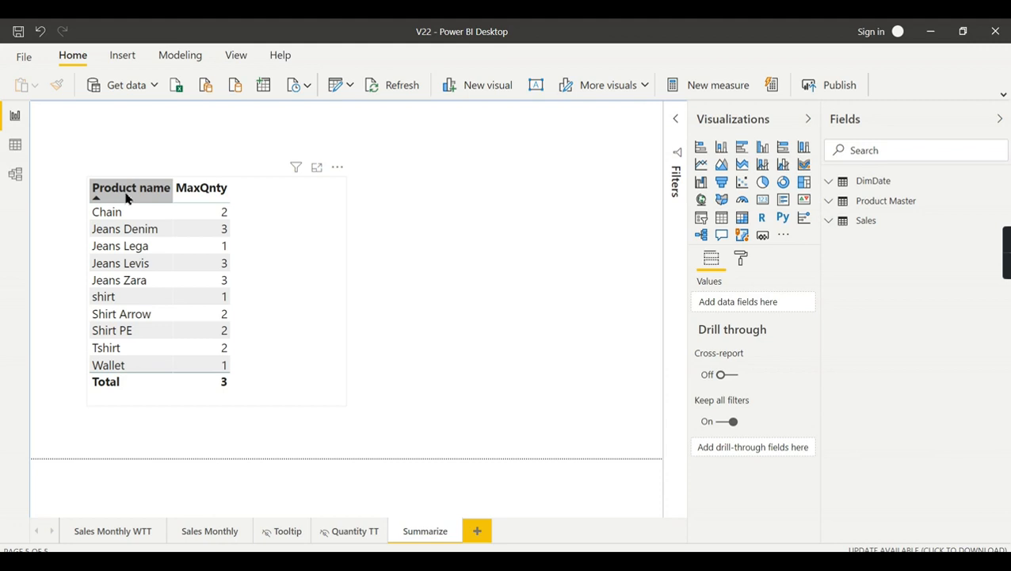
# Insert a slicer visual beside the product table to hold DimDate Year.
pyautogui.click(493, 190)
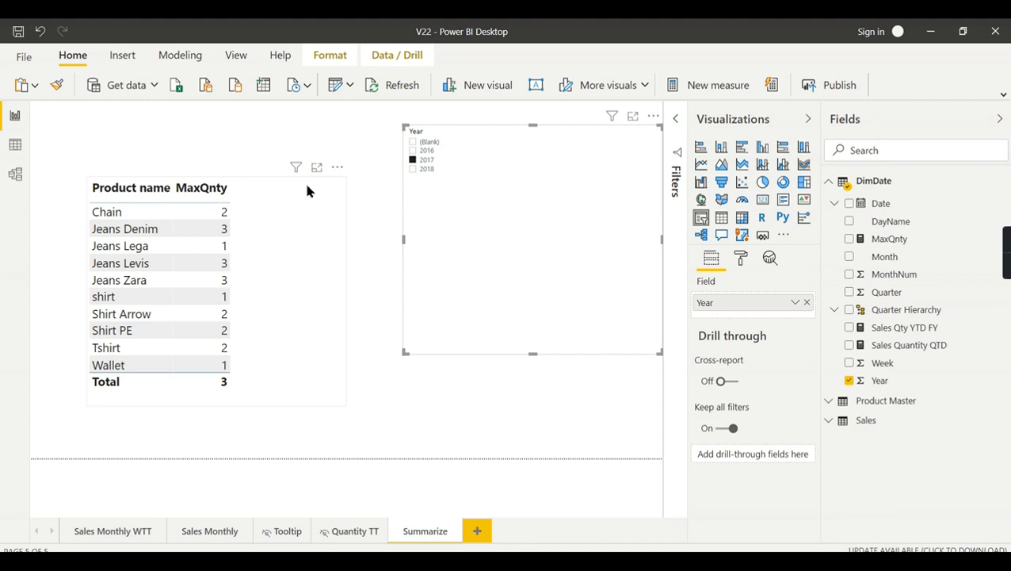
# Add a Product Category slicer with 18 pt items and test filtering by year.
pyautogui.click(741, 257)
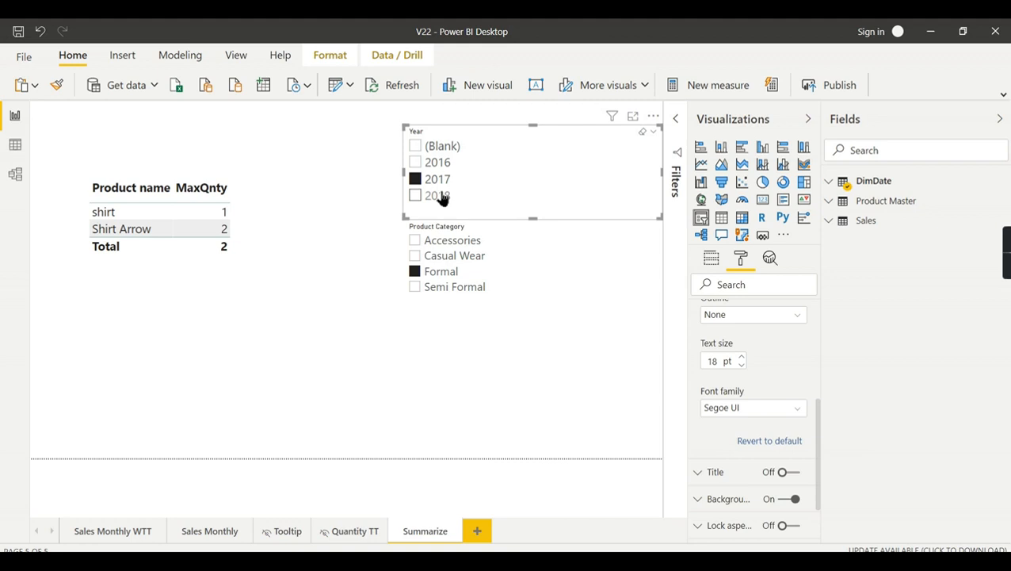
pyautogui.click(415, 178)
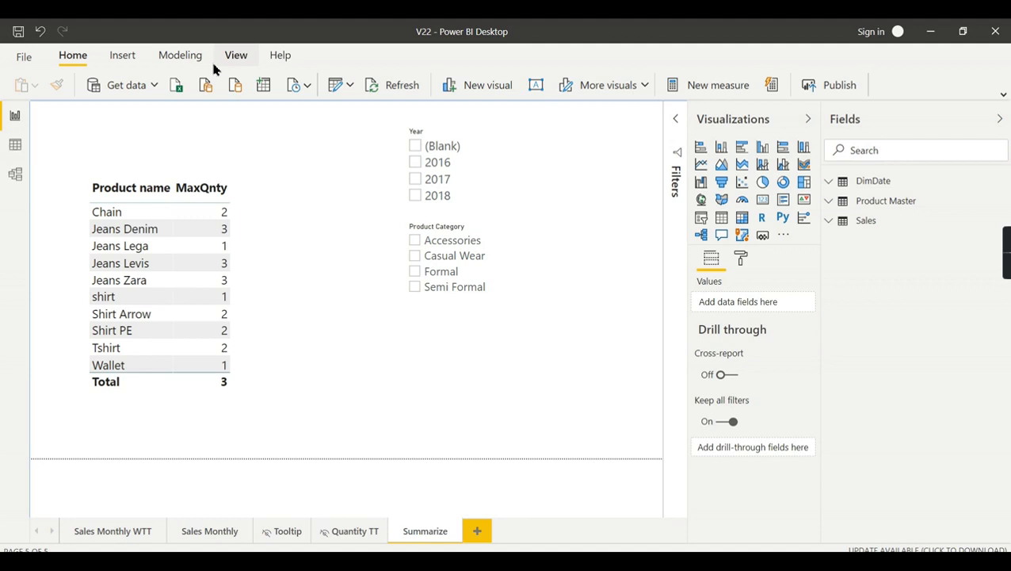
# Expand the Modeling commands and start a new calculated table, 'Table ='.
pyautogui.click(180, 55)
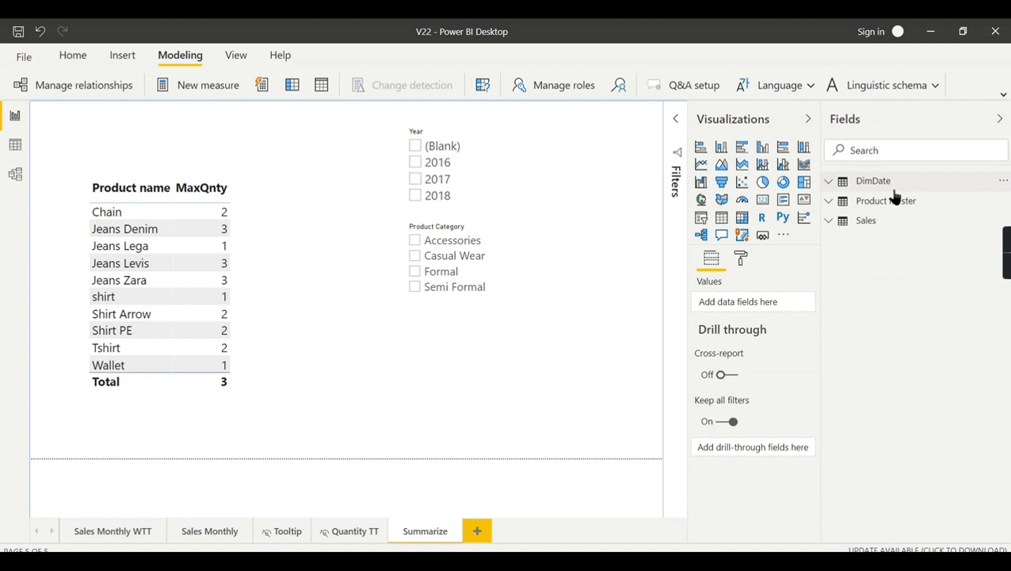
pyautogui.click(180, 55)
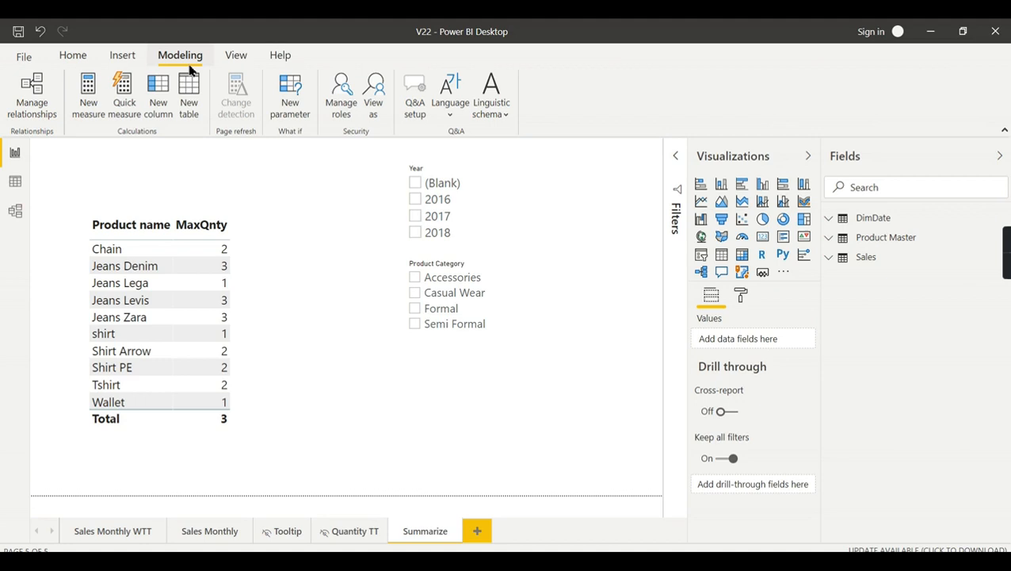
pyautogui.click(188, 91)
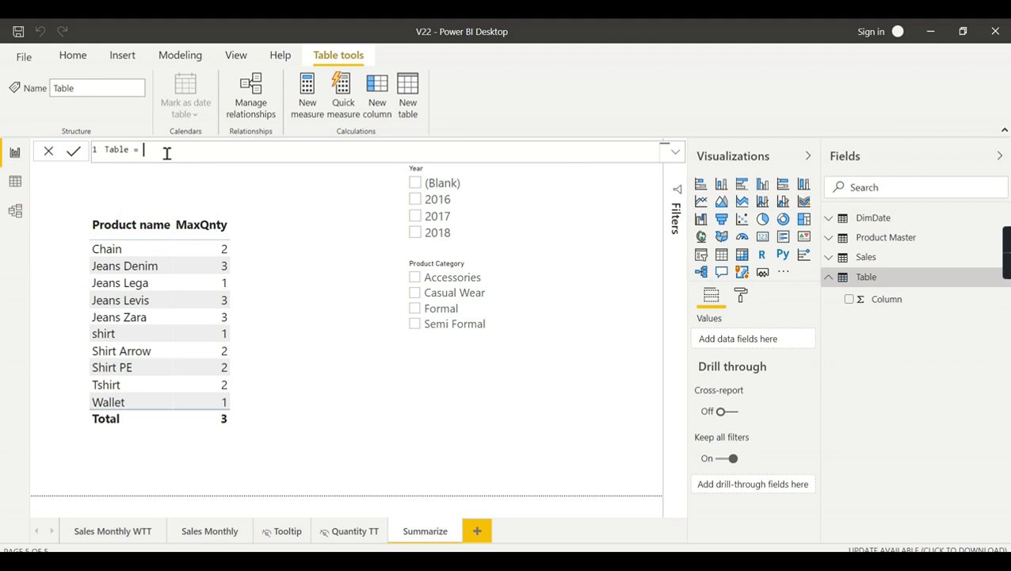
# Define the table as SUMMARIZE(Sales, Sales[Product name], "MaxQnty", MAX(Sales[Quantity])).
pyautogui.write('SUMMARIZE(sal')
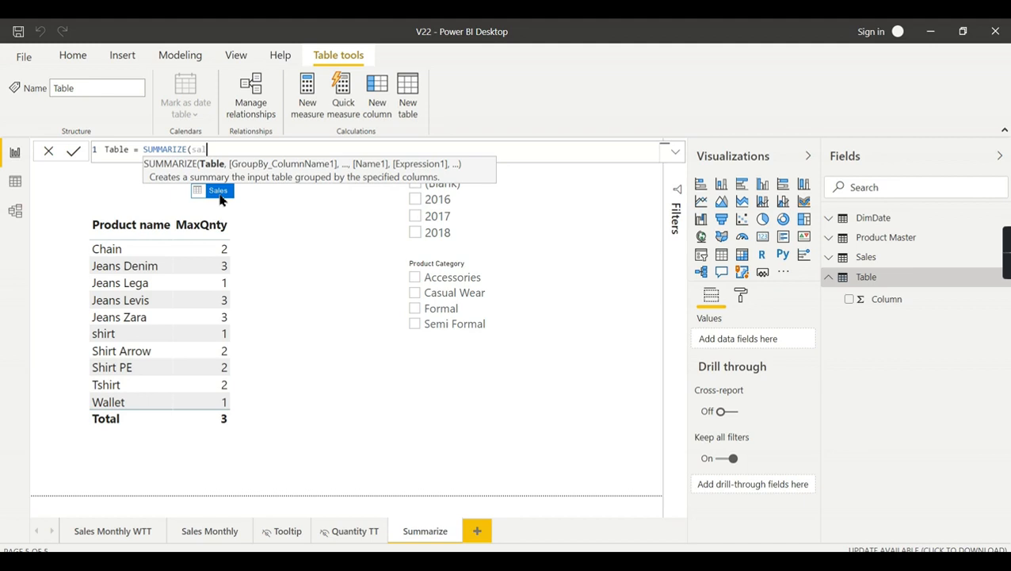
pyautogui.write('Sales, pro')
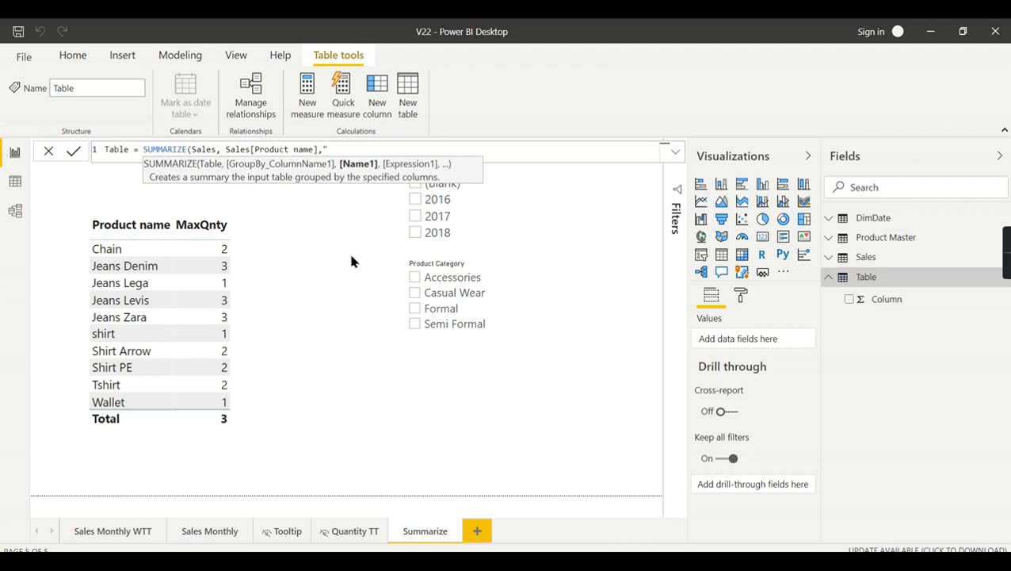
pyautogui.write('"MaxQnty",max(Sales[Quantity')
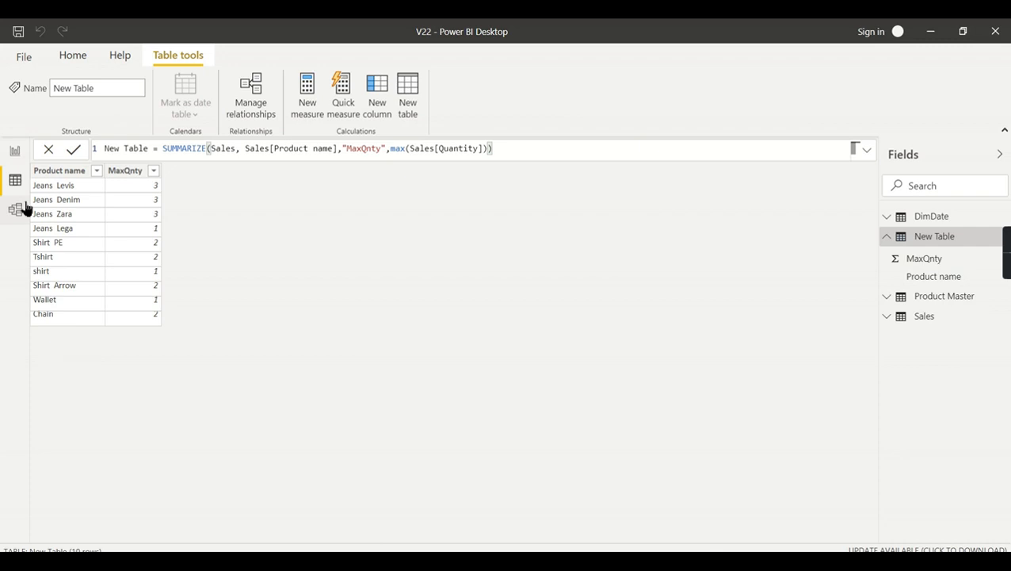
# Switch to Model view to see New Table alongside DimDate and other tables.
pyautogui.click(14, 208)
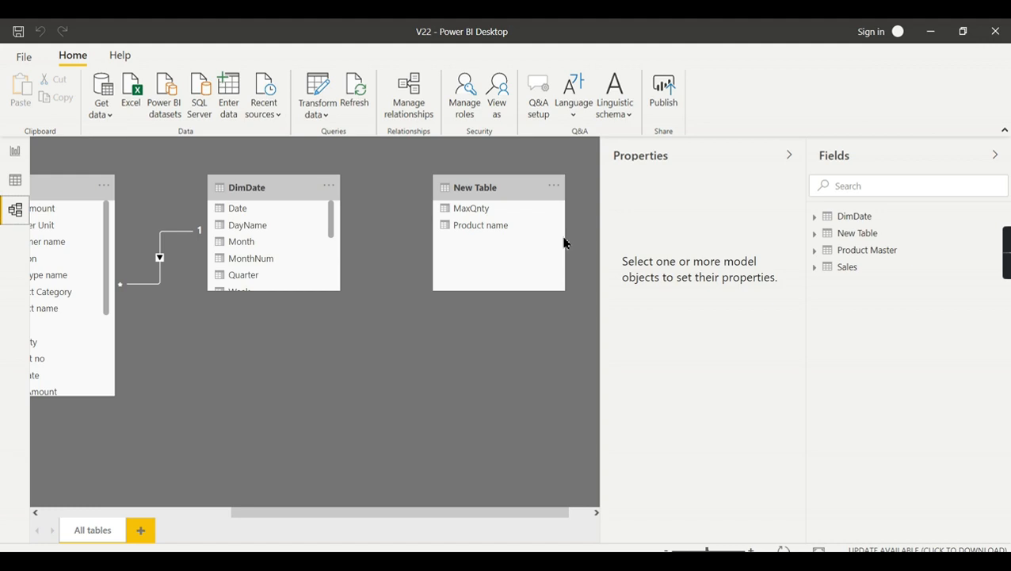
pyautogui.moveTo(351, 208)
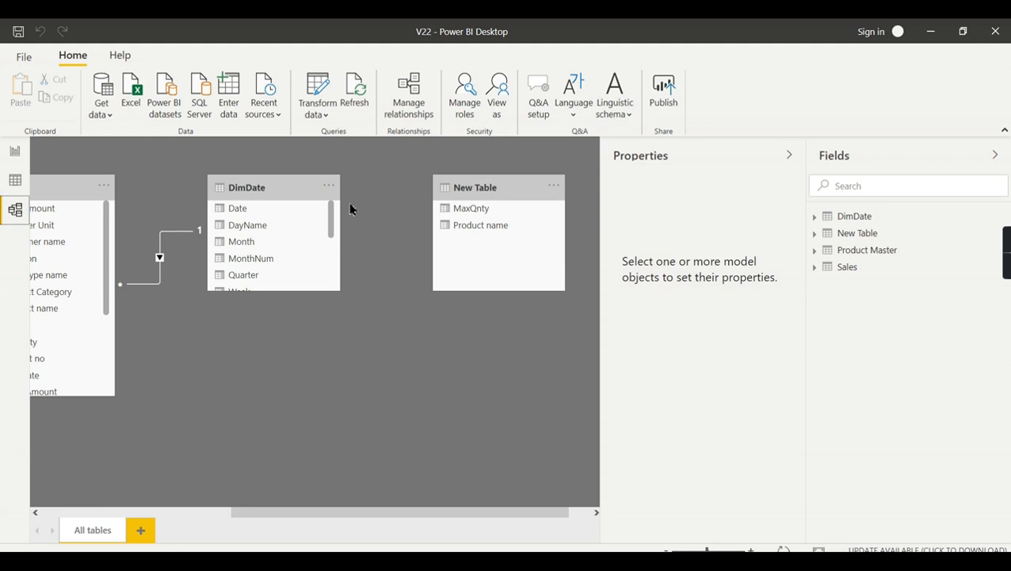
# Return to the Summarize report page to add the MaxQnty table and Location slicer.
pyautogui.click(14, 179)
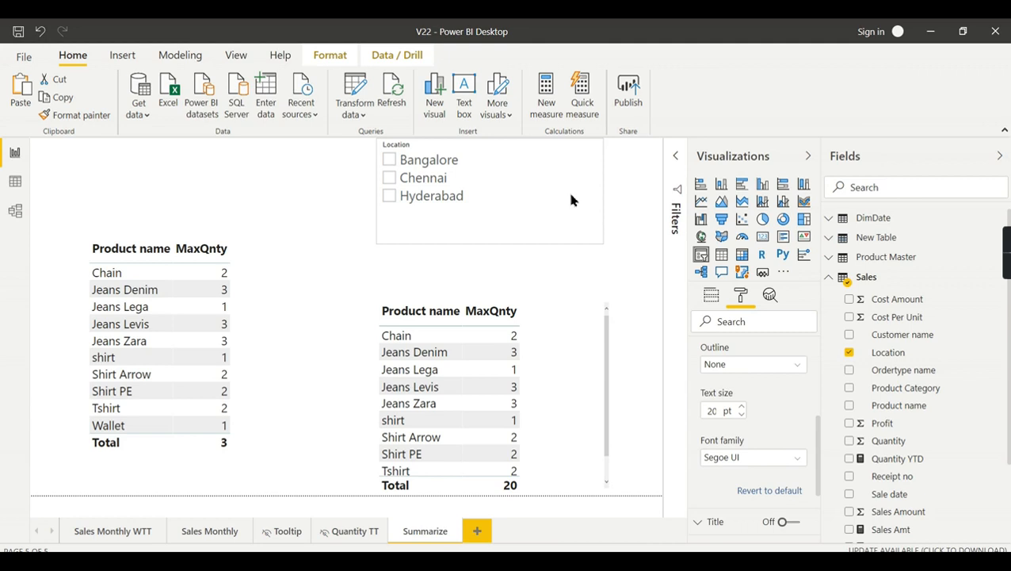
# Select Chennai in the Location slicer and pick the Sales table in Fields.
pyautogui.click(389, 177)
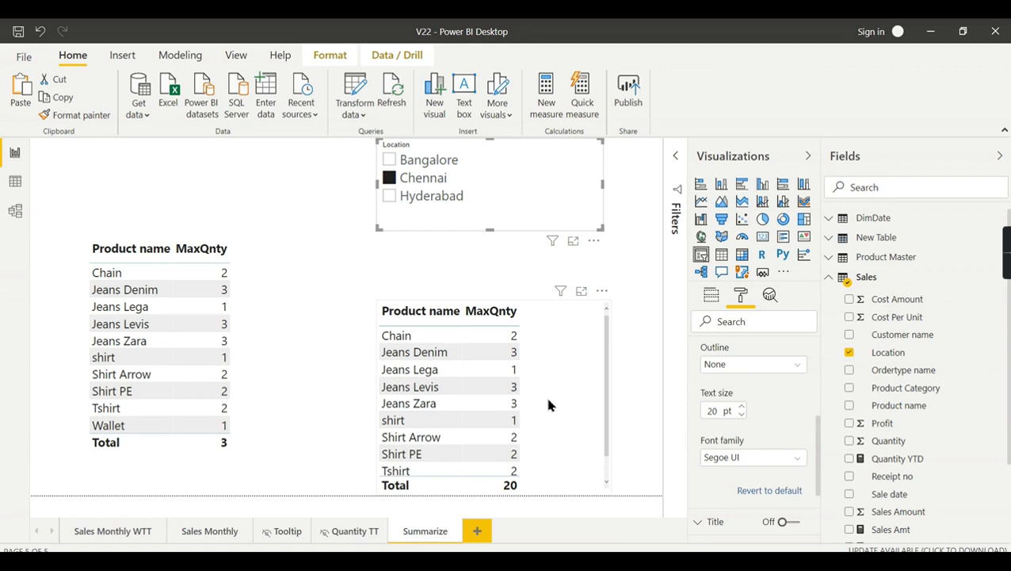
pyautogui.click(866, 276)
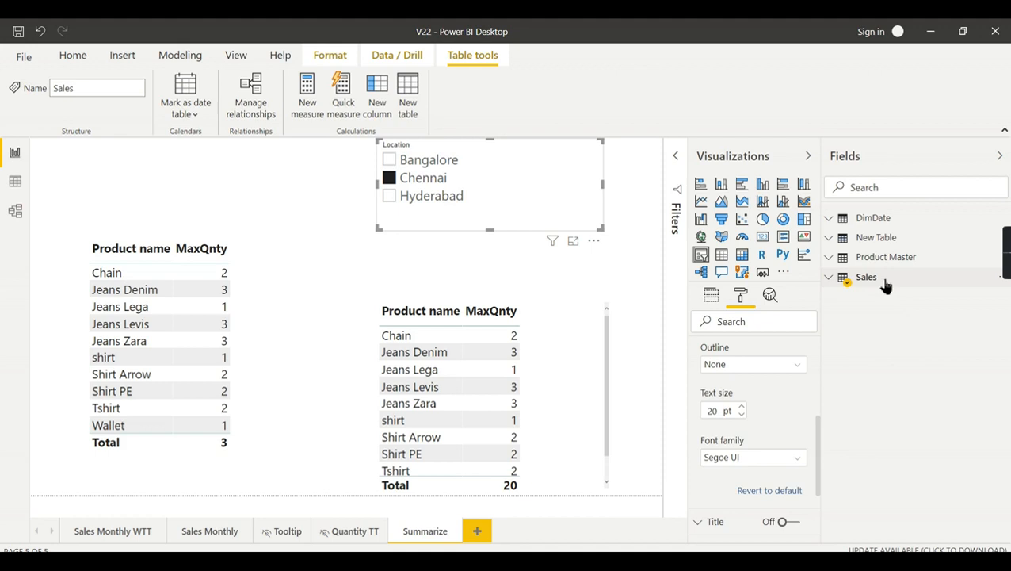
# Add measure maxQnty = SUMX(SUMMARIZE(Sales, Sales[Product name], "maxQnty", MAX(Sales[Quantity])), [MaxQnty]).
pyautogui.click(866, 277)
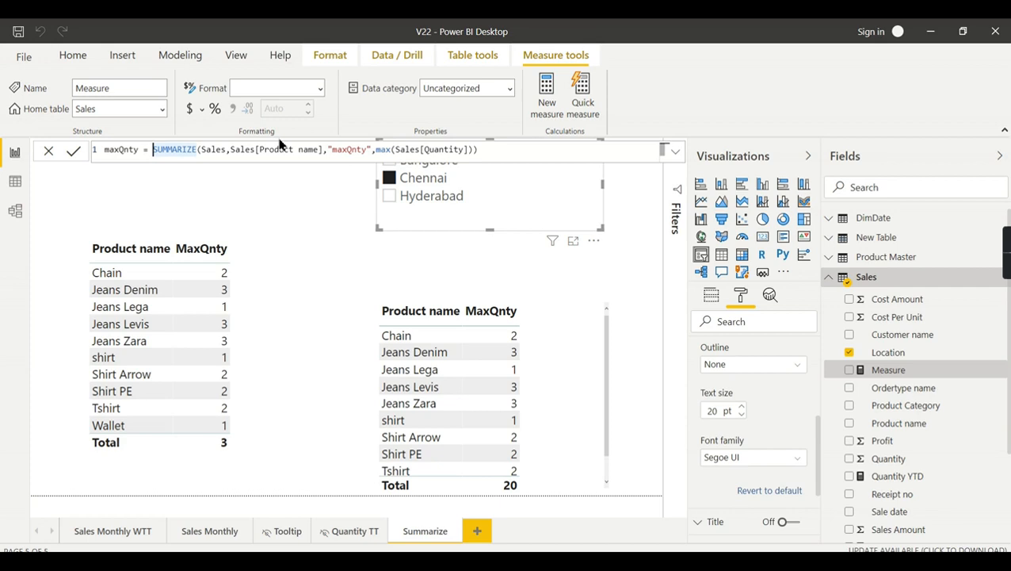
pyautogui.write('sum(')
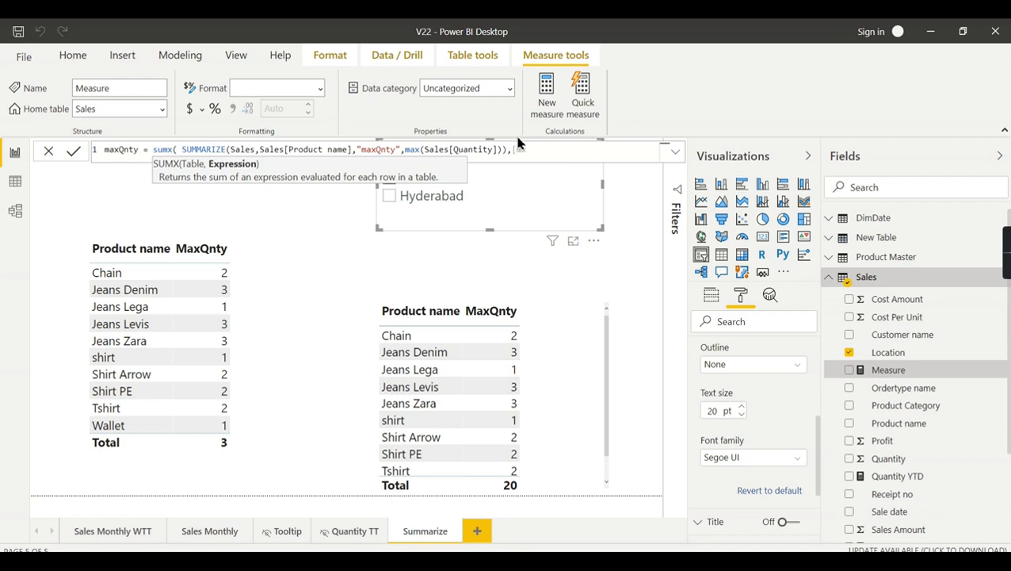
pyautogui.write('[MaxQnty])')
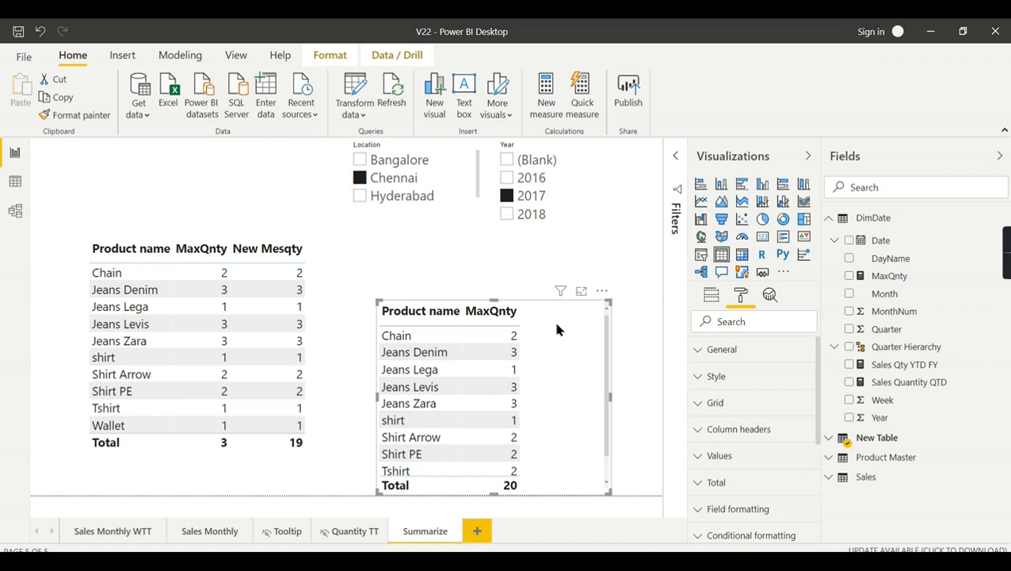
pyautogui.moveTo(594, 345)
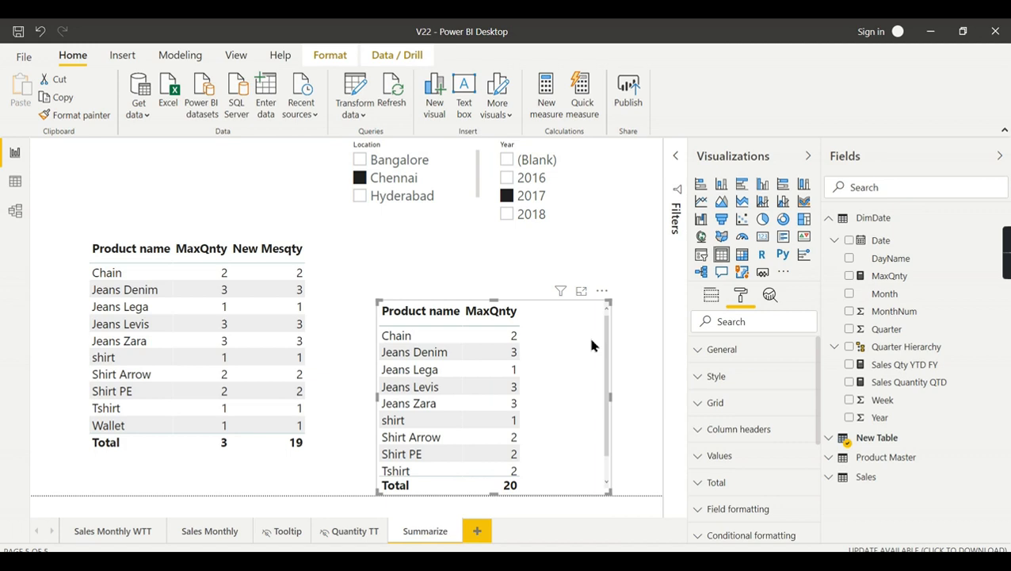
pyautogui.moveTo(584, 376)
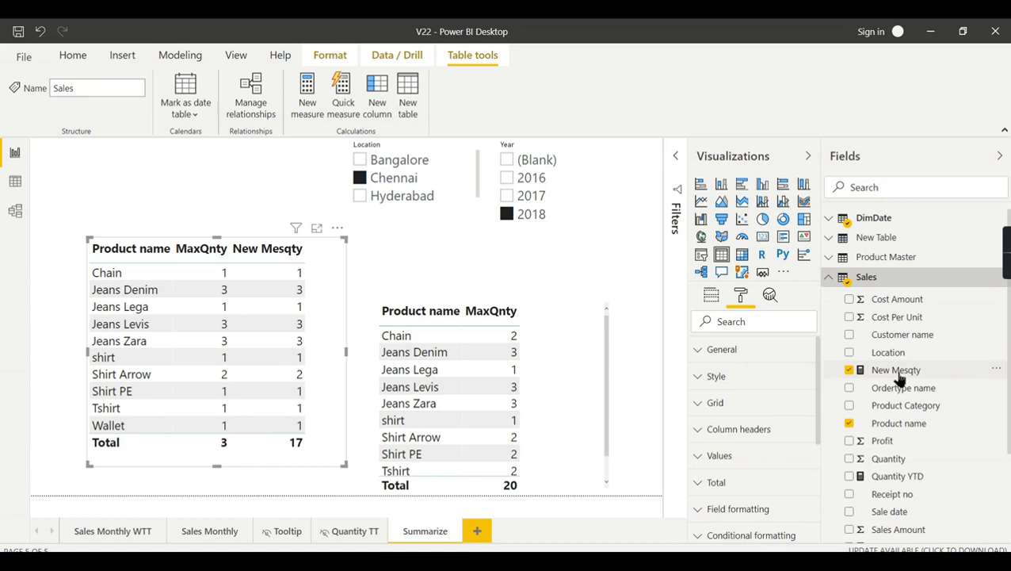
# Show the New Mesqty measure's DAX formula in the formula bar.
pyautogui.click(895, 369)
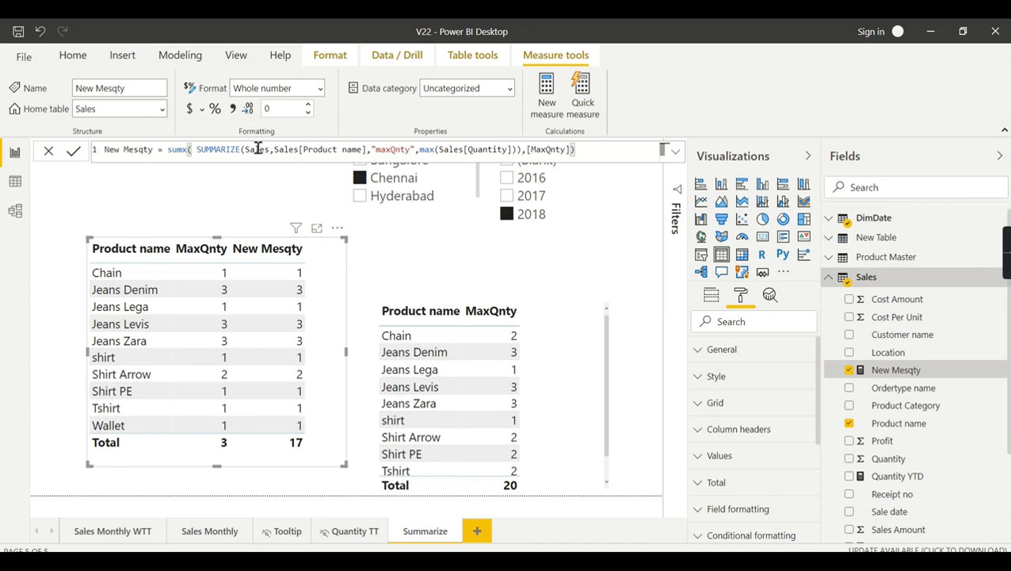